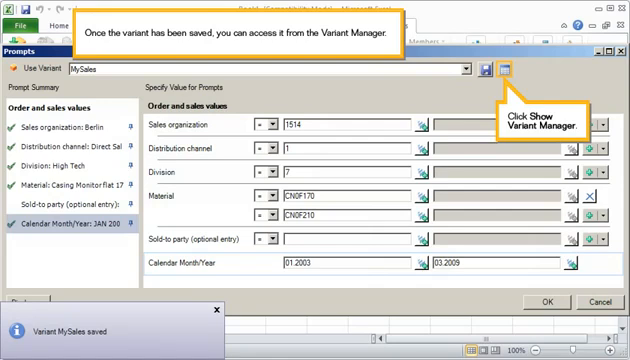
Show the Variant Manager listing the saved MySales prompt variant
left_click(510, 70)
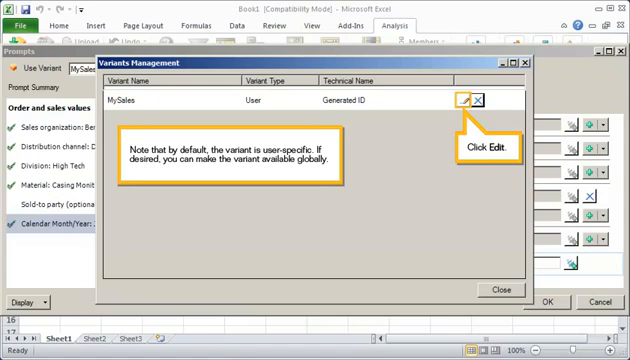
Edit the MySales variant and set its Variant Type to All
left_click(480, 100)
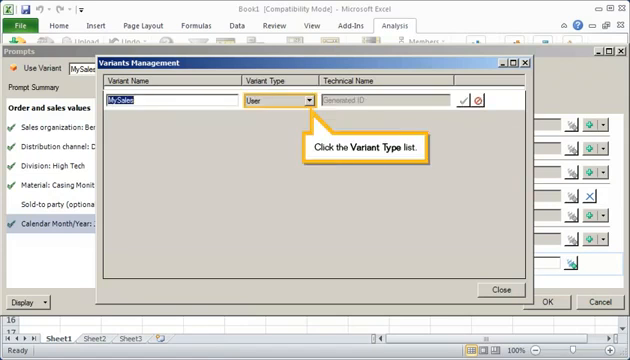
left_click(300, 102)
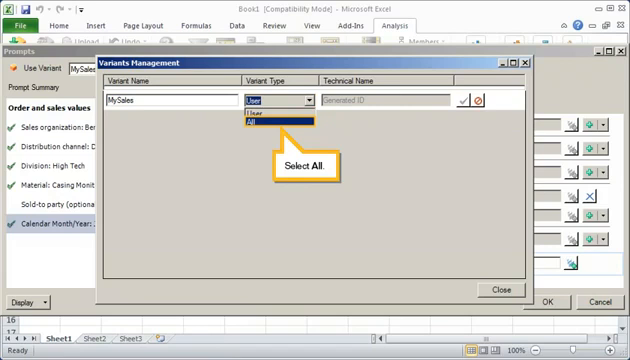
left_click(270, 128)
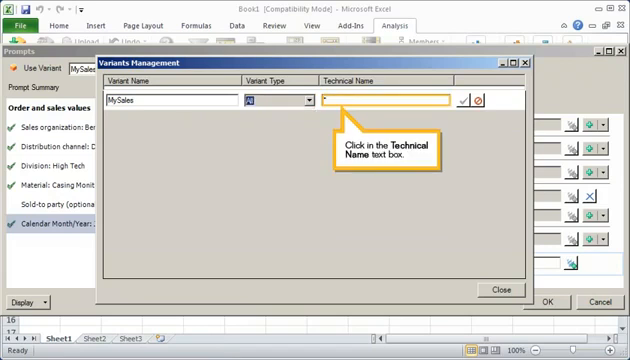
left_click(386, 98)
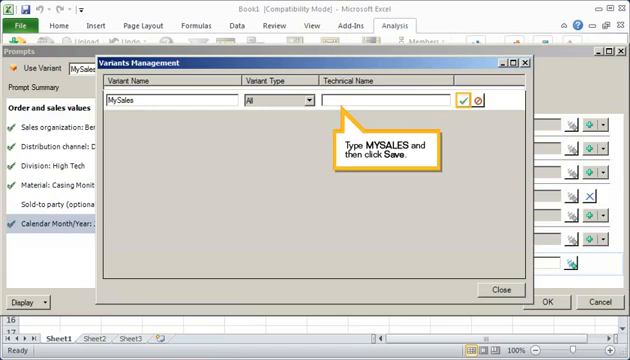